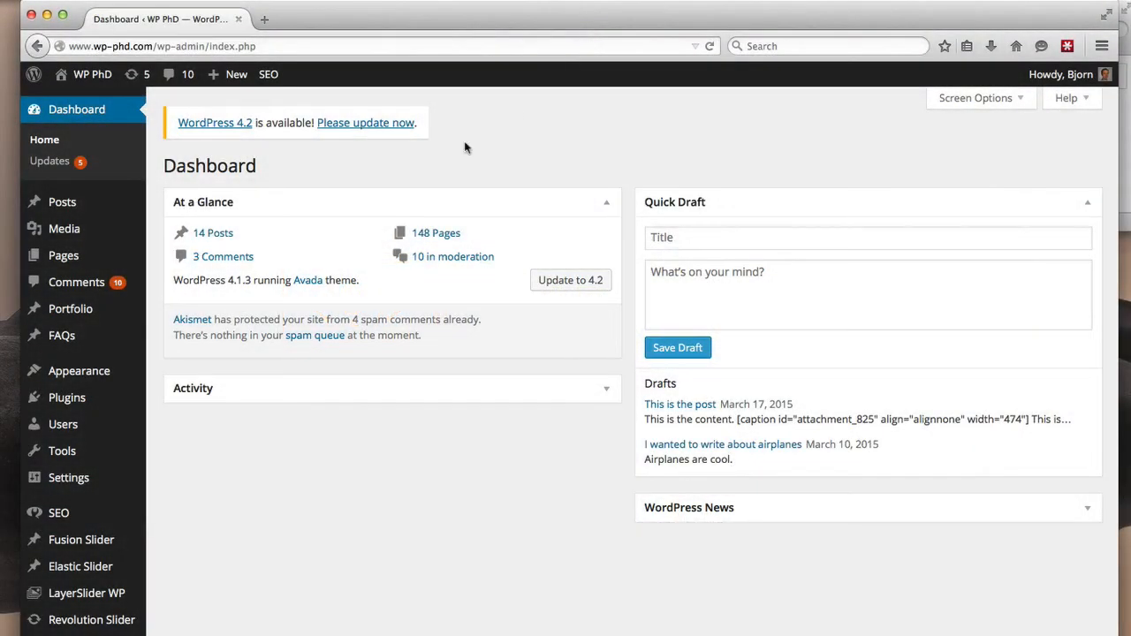
{"action": "mouse_move", "coordinate": [427, 177]}
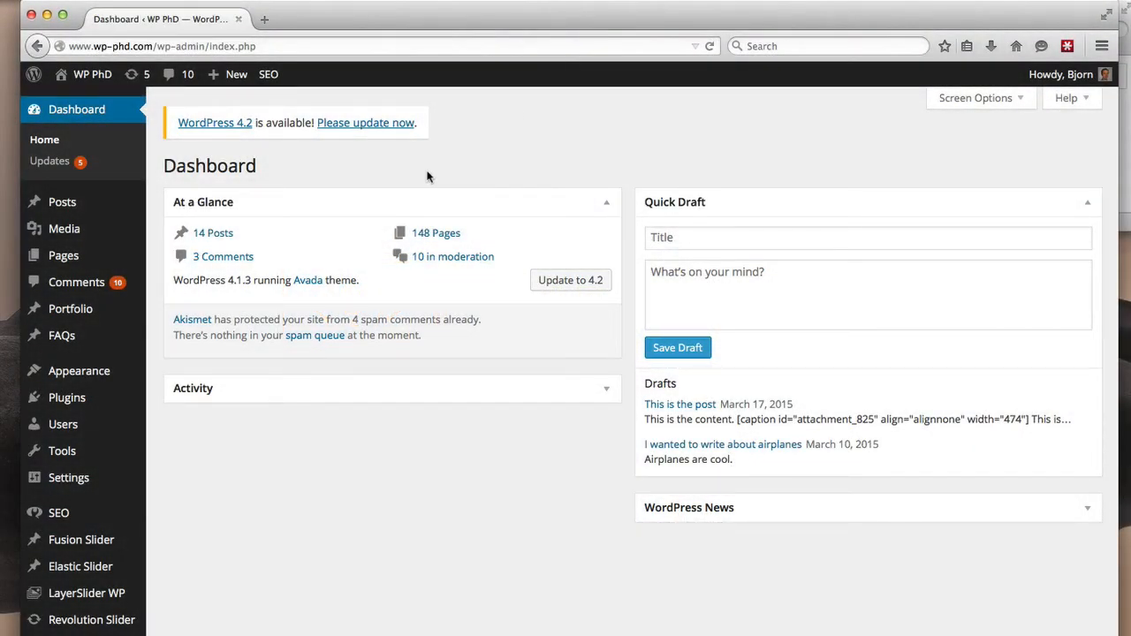
{"action": "mouse_move", "coordinate": [62, 451]}
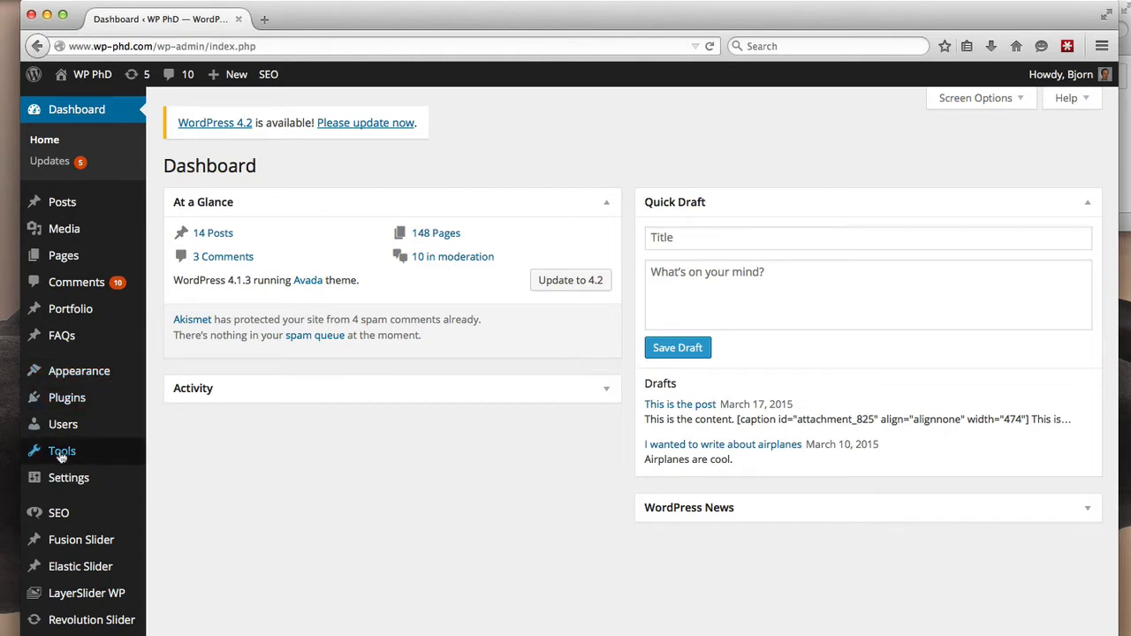
{"action": "mouse_move", "coordinate": [62, 451]}
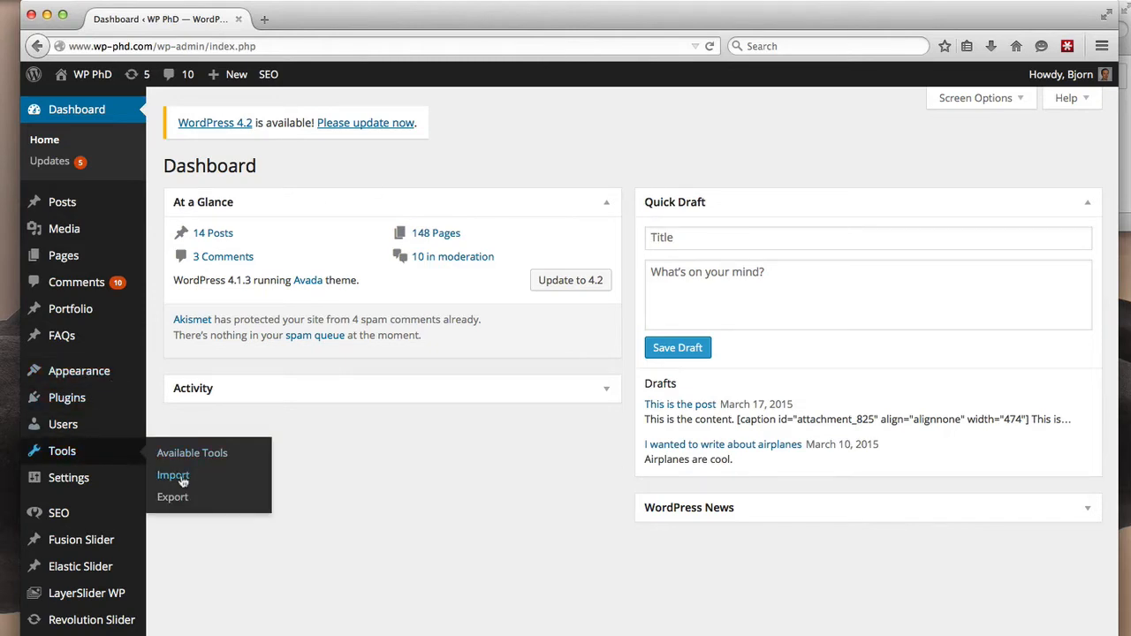
- Go to Tools > Import to see the list of available importers
{"action": "left_click", "coordinate": [173, 476]}
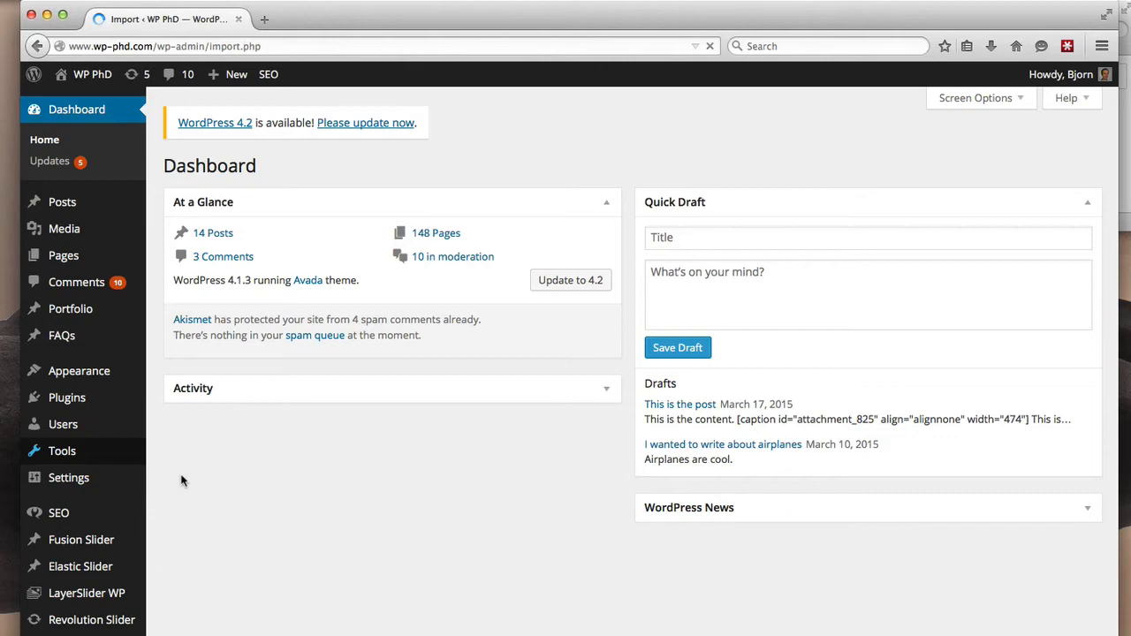
{"action": "left_click", "coordinate": [46, 445]}
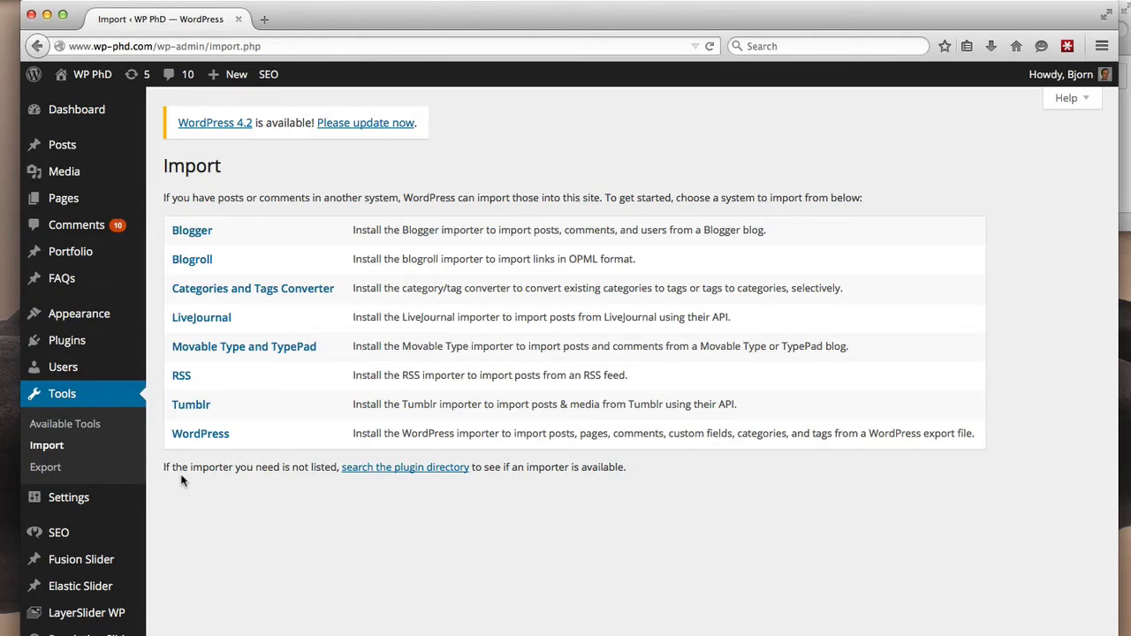
{"action": "mouse_move", "coordinate": [191, 258]}
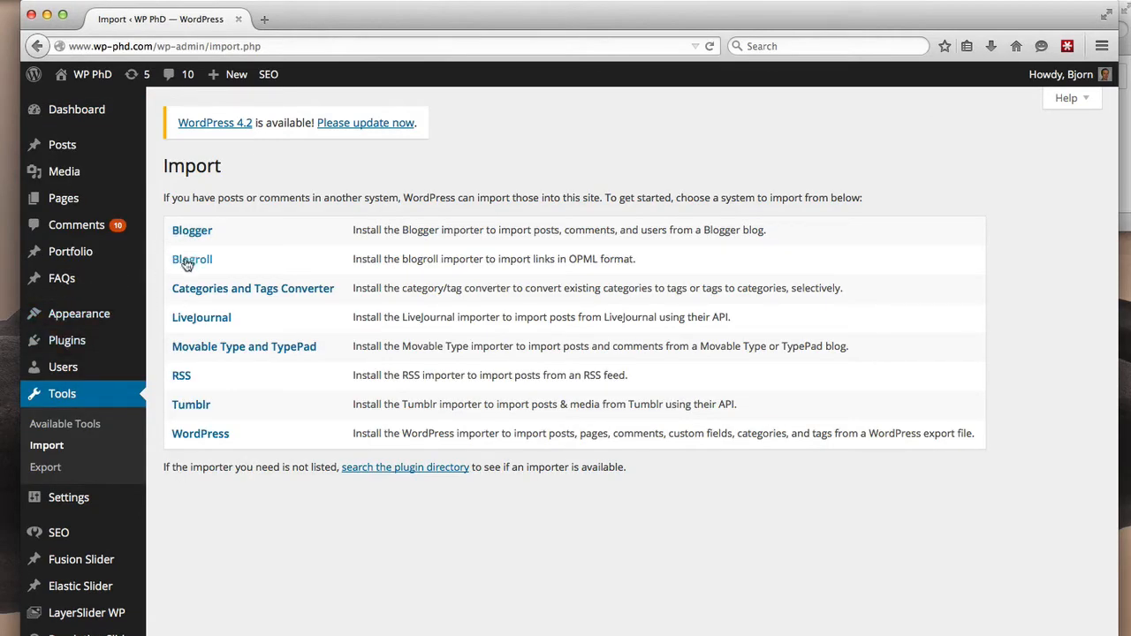
{"action": "mouse_move", "coordinate": [160, 332]}
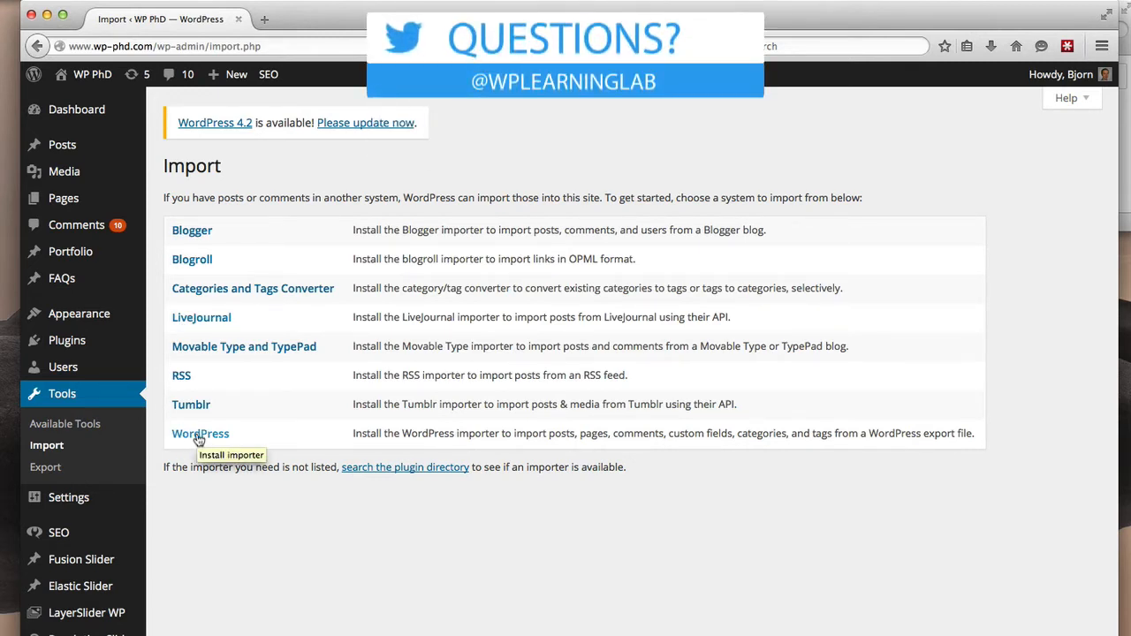
- Choose the WordPress importer and install the WordPress Importer plugin
{"action": "left_click", "coordinate": [199, 433]}
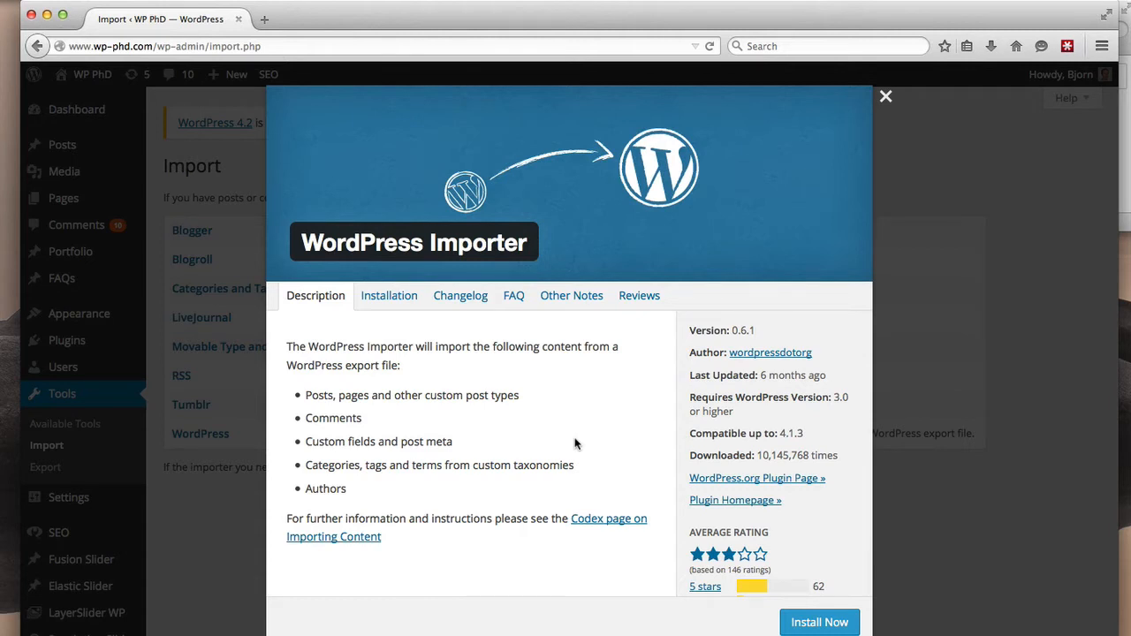
{"action": "mouse_move", "coordinate": [820, 622]}
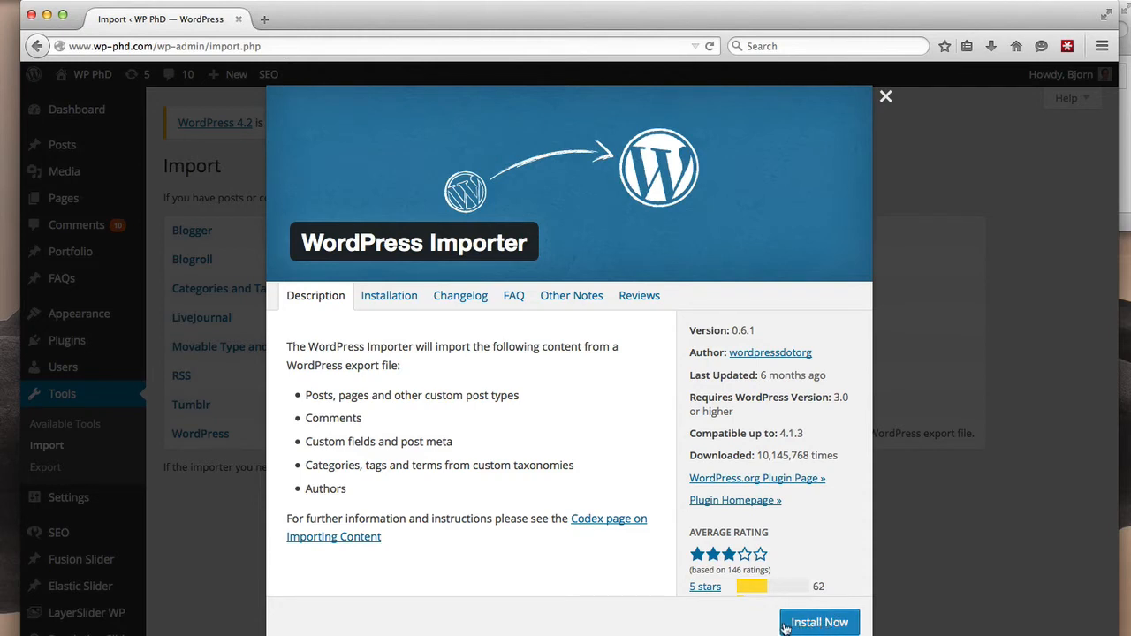
{"action": "left_click", "coordinate": [818, 623]}
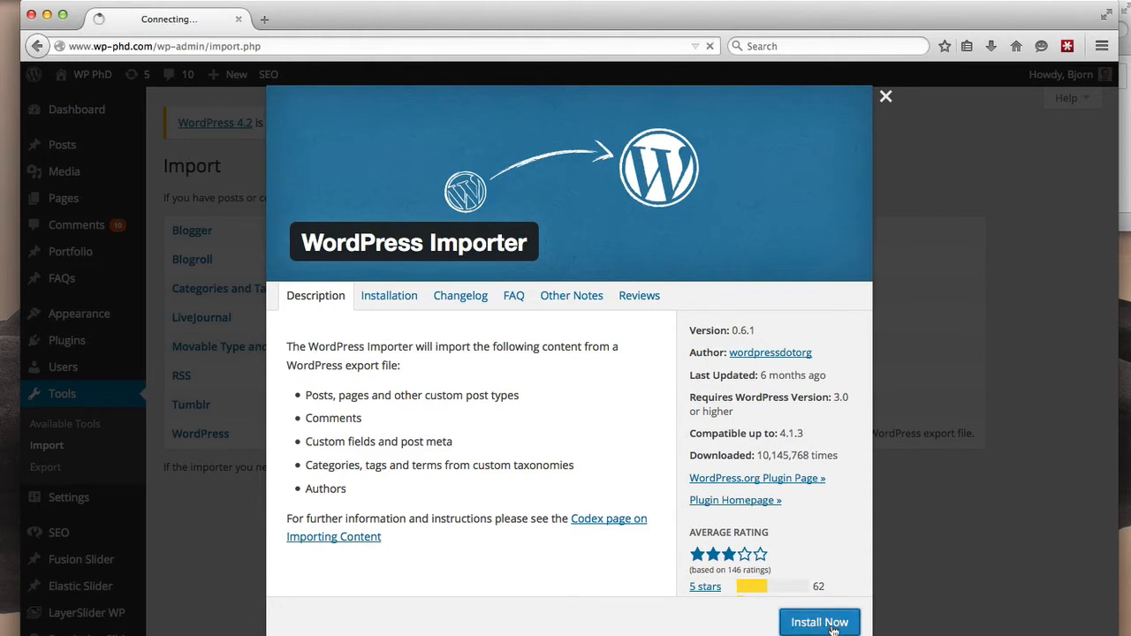
{"action": "left_click", "coordinate": [819, 622]}
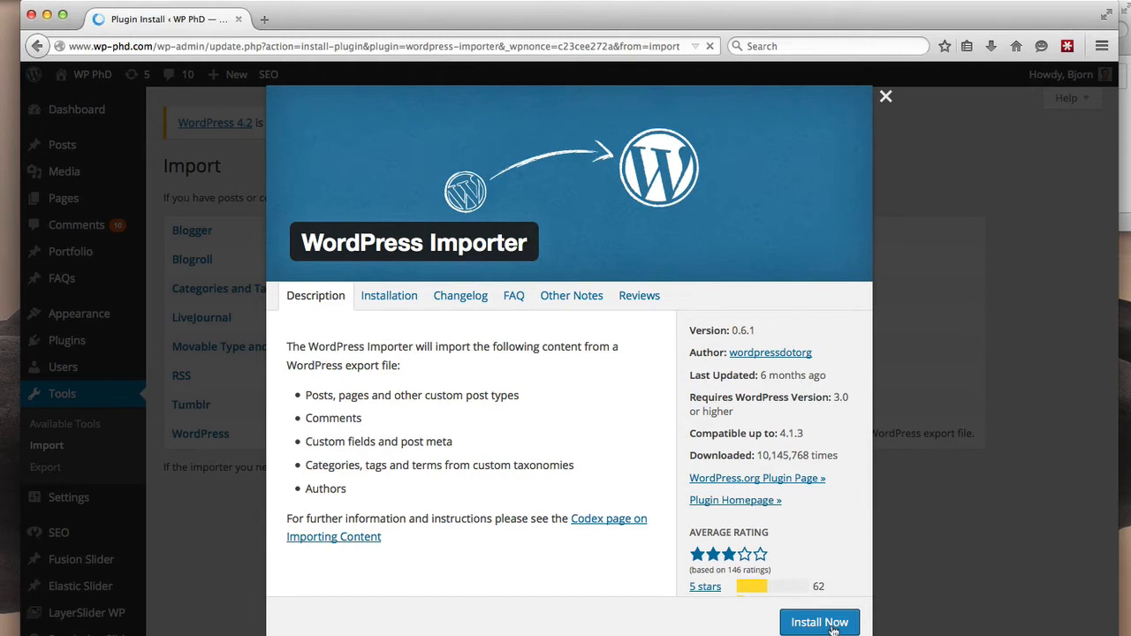
{"action": "left_click", "coordinate": [820, 622]}
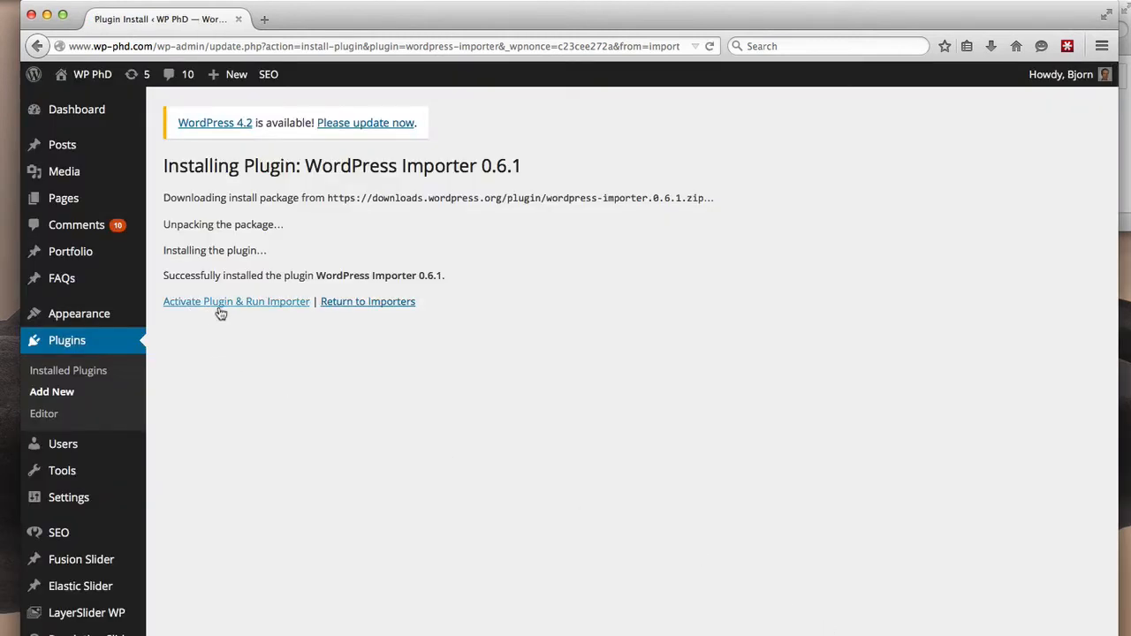
- Activate and run the importer, selecting wpphd.wordpress.2015-04-25.xml from Downloads as the export file
{"action": "left_click", "coordinate": [237, 300]}
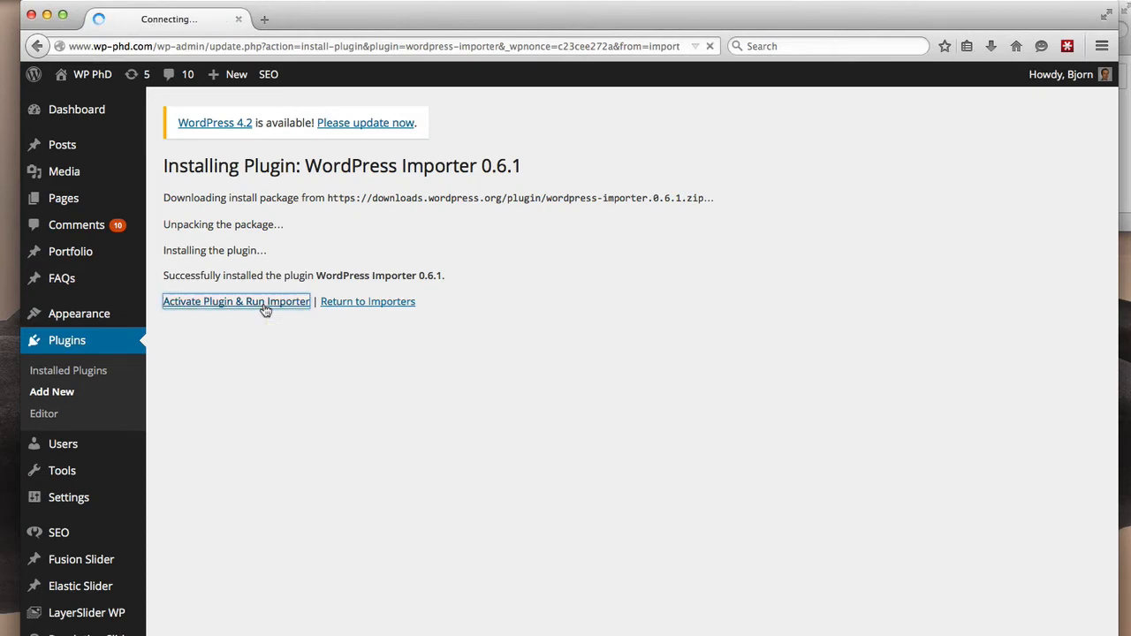
{"action": "left_click", "coordinate": [236, 300]}
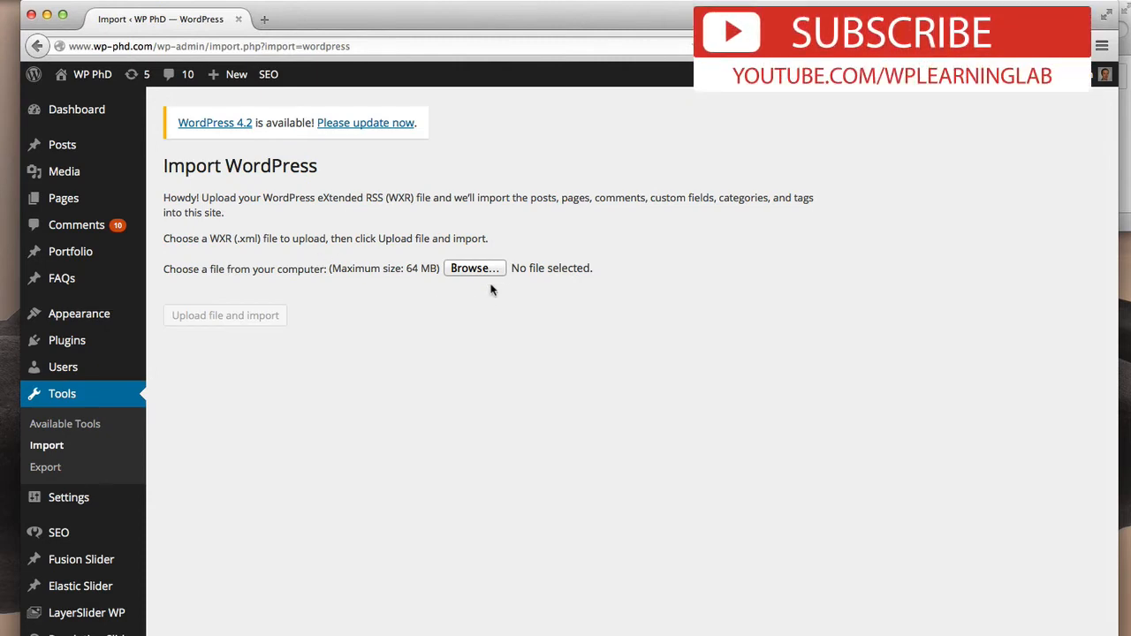
{"action": "mouse_move", "coordinate": [1113, 69]}
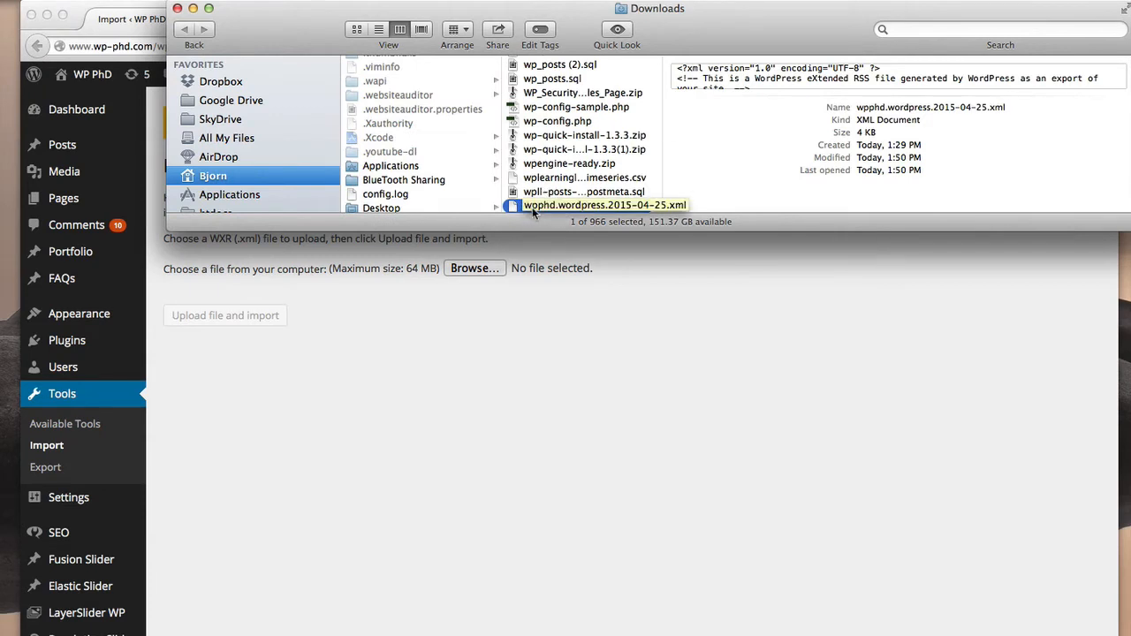
{"action": "left_click_drag", "start_coordinate": [604, 205], "coordinate": [573, 267]}
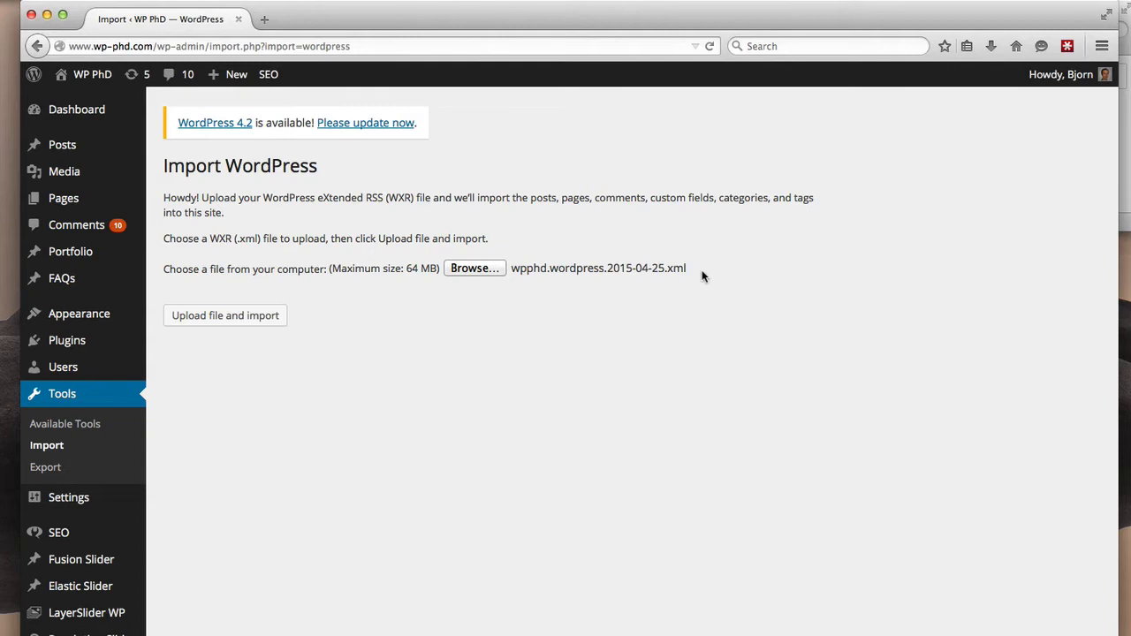
{"action": "mouse_move", "coordinate": [196, 325]}
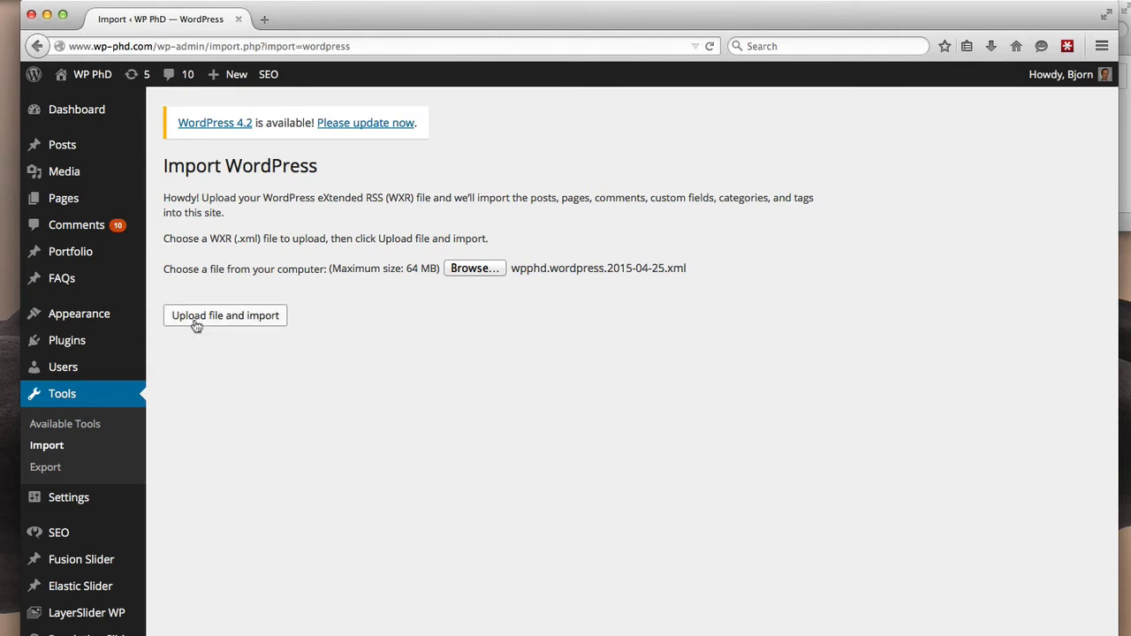
{"action": "mouse_move", "coordinate": [248, 320]}
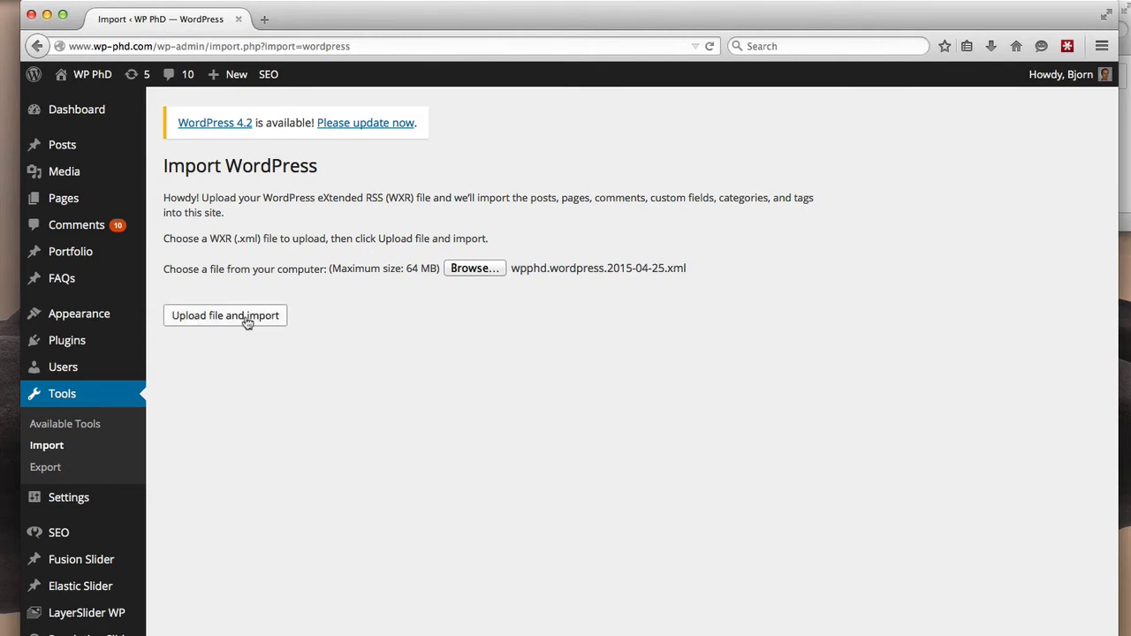
- Upload the export file and assign the imported author's posts to existing user Flying Eagle
{"action": "left_click", "coordinate": [225, 315]}
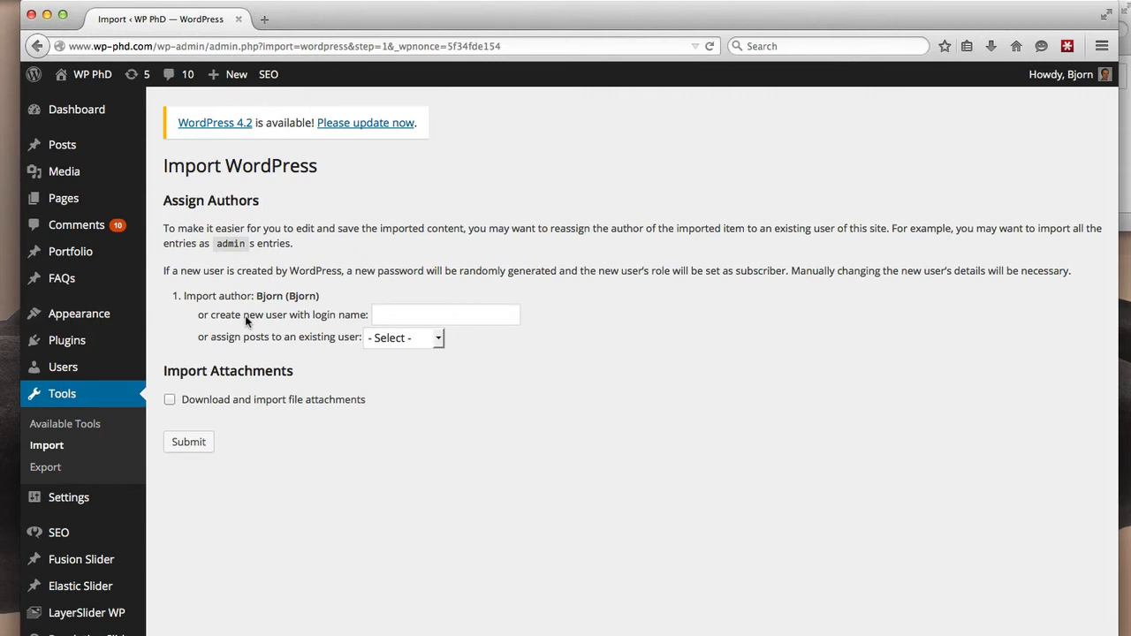
{"action": "mouse_move", "coordinate": [198, 304]}
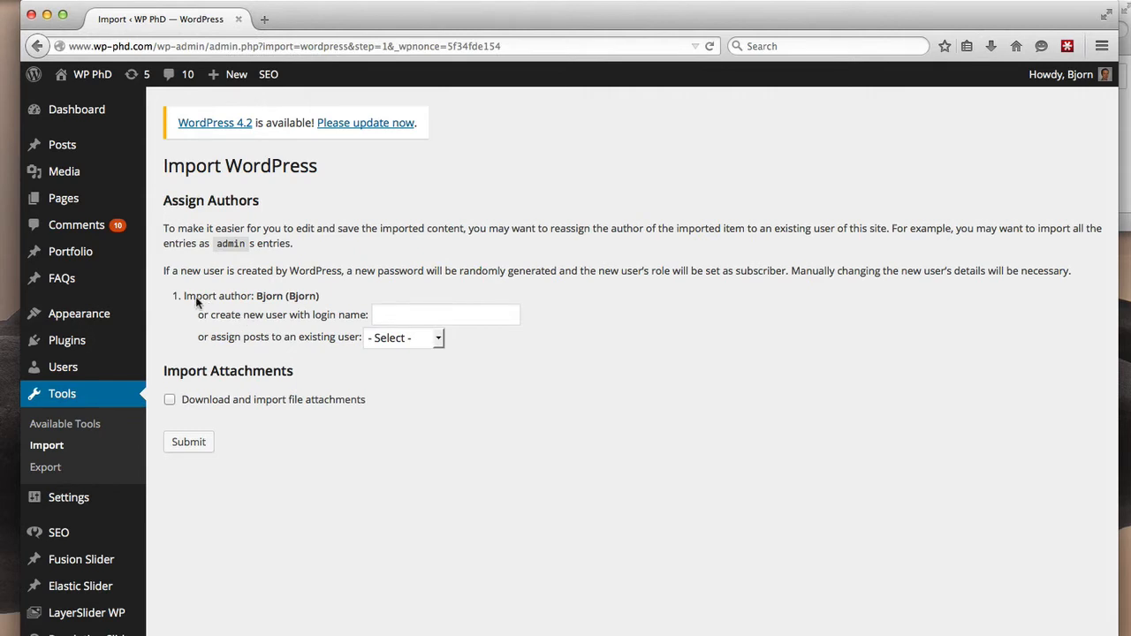
{"action": "mouse_move", "coordinate": [258, 299]}
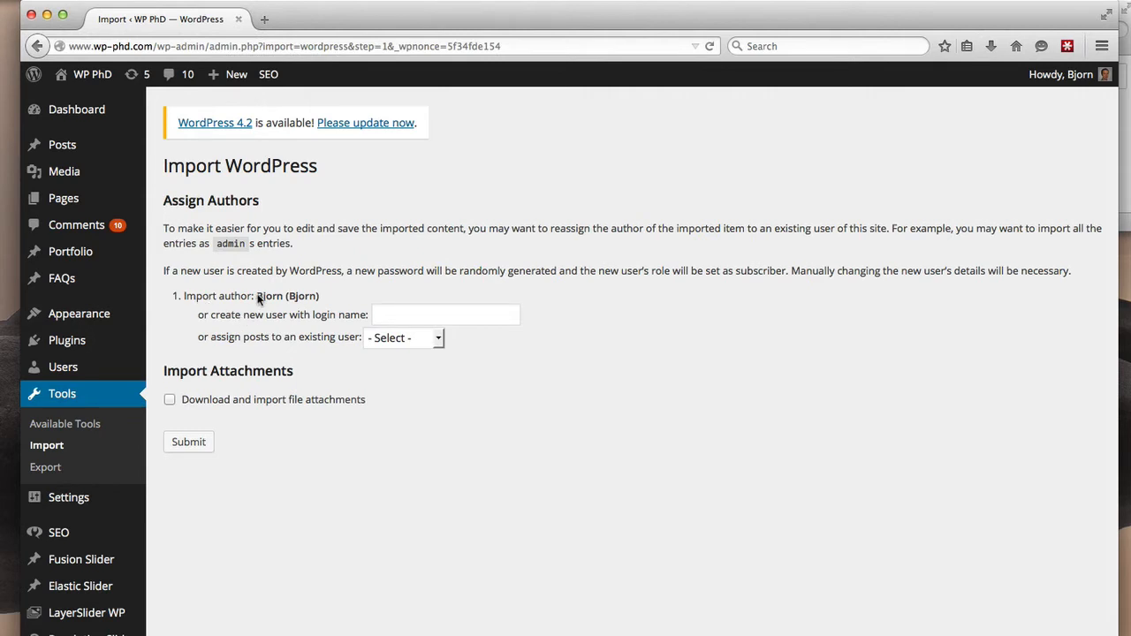
{"action": "mouse_move", "coordinate": [275, 300]}
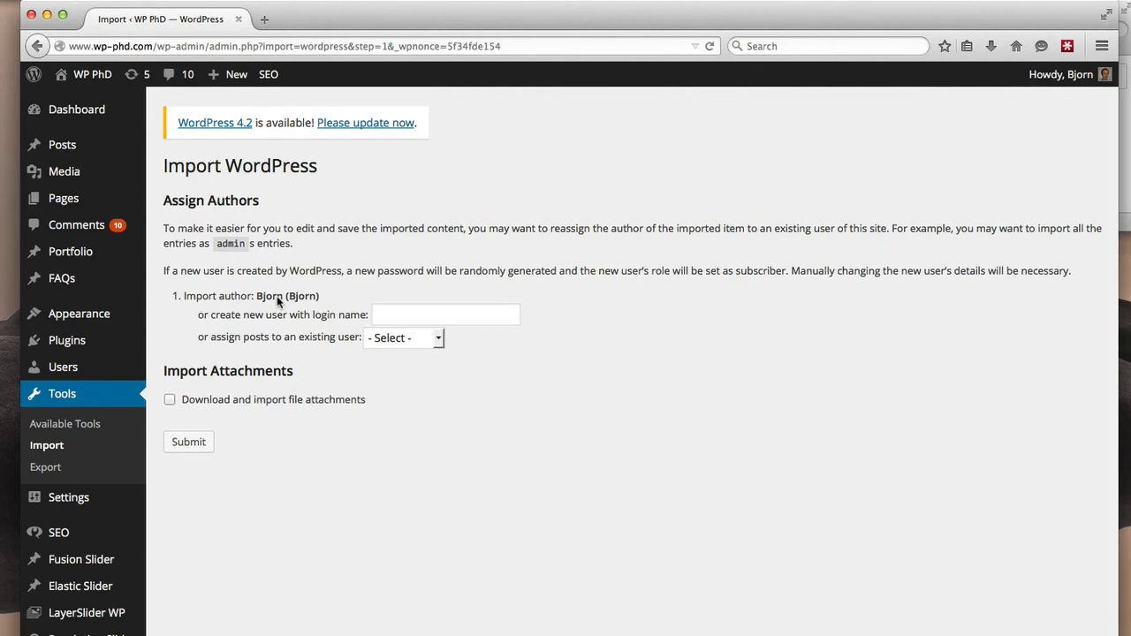
{"action": "left_click", "coordinate": [445, 314]}
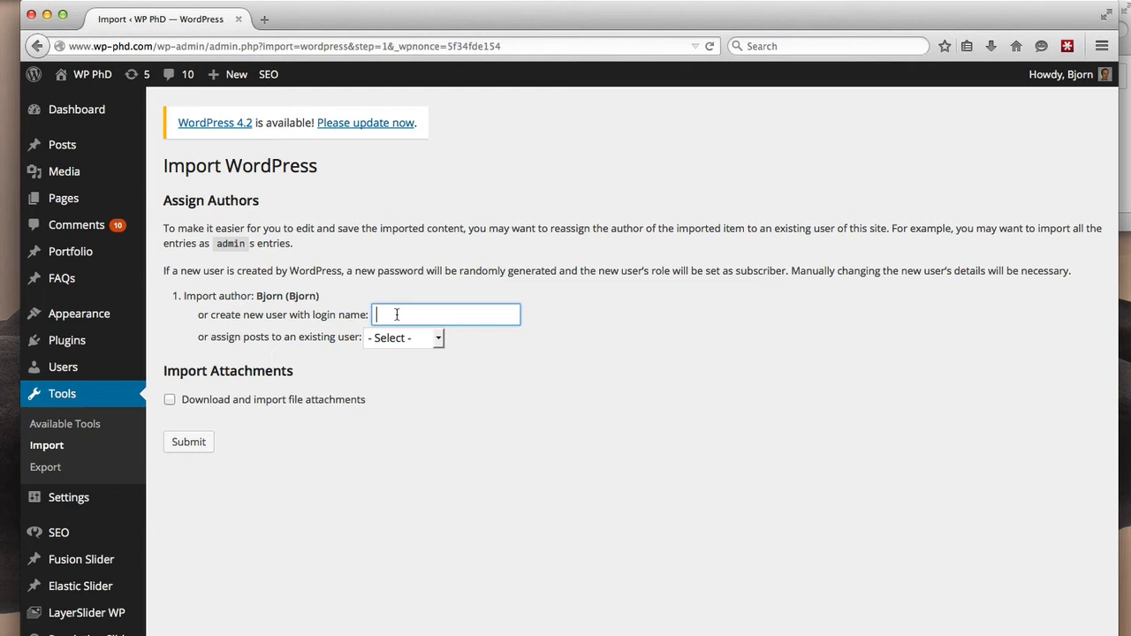
{"action": "left_click", "coordinate": [403, 338]}
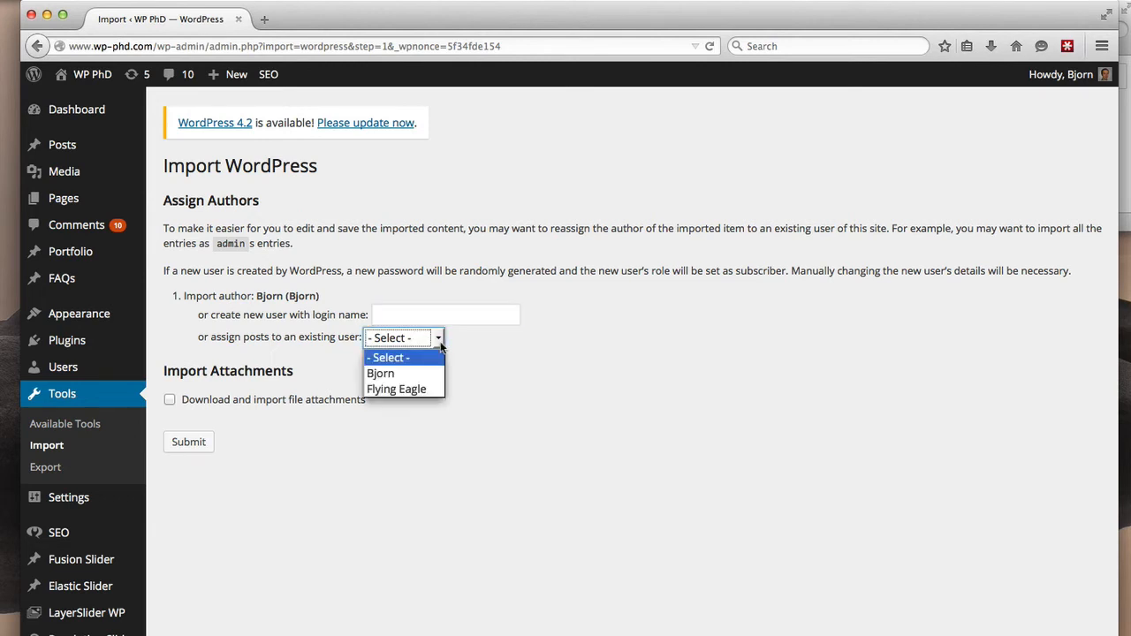
{"action": "mouse_move", "coordinate": [380, 373]}
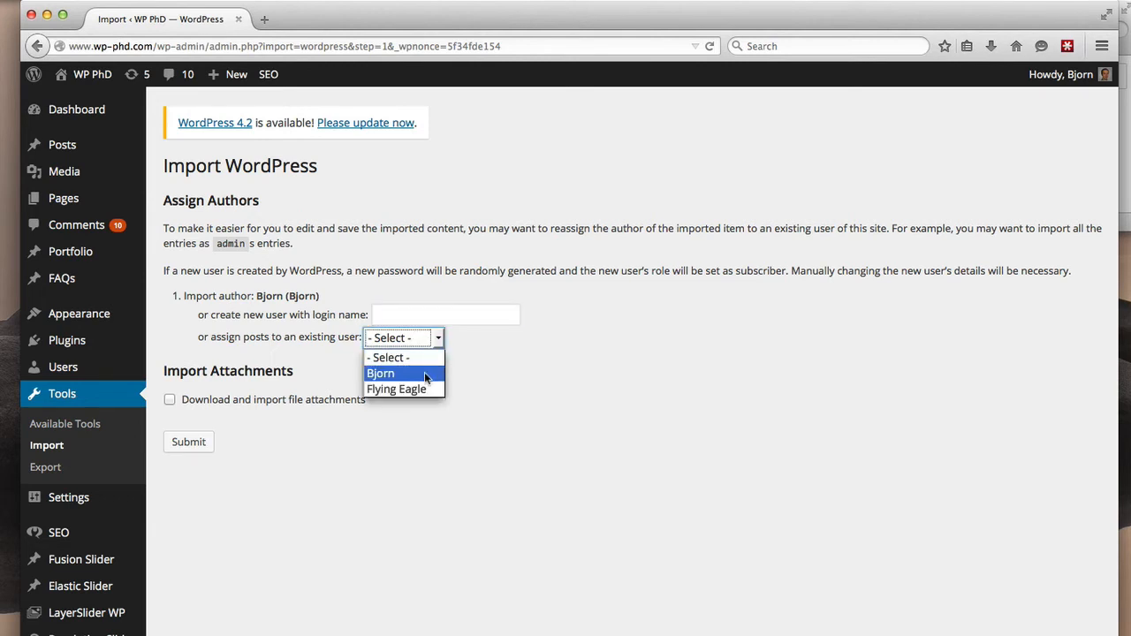
{"action": "mouse_move", "coordinate": [396, 389]}
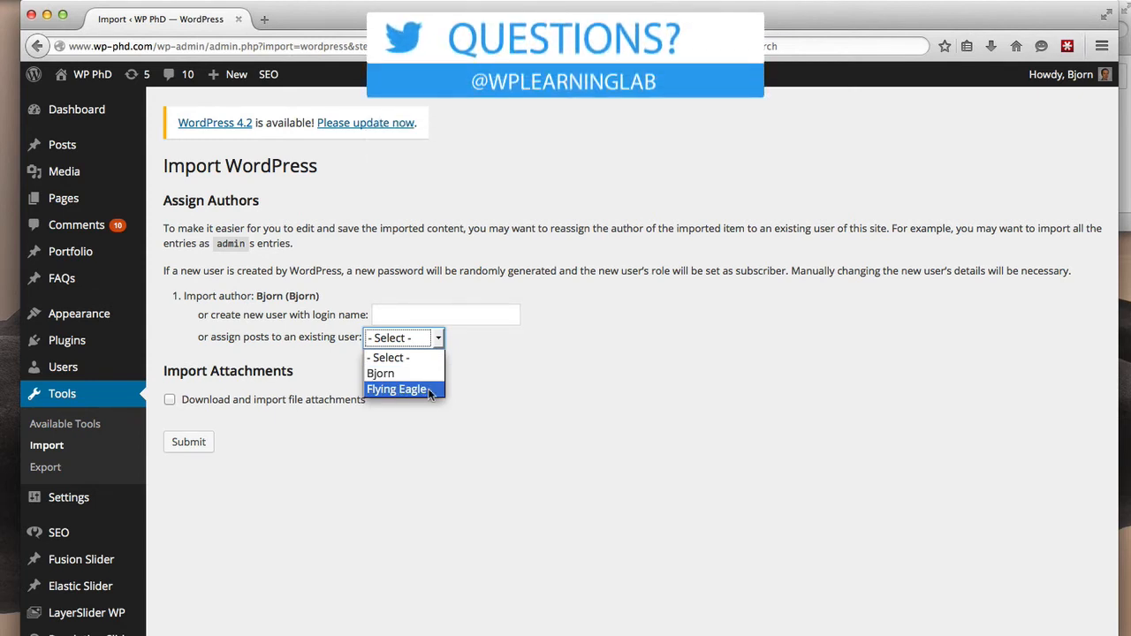
{"action": "left_click", "coordinate": [396, 388]}
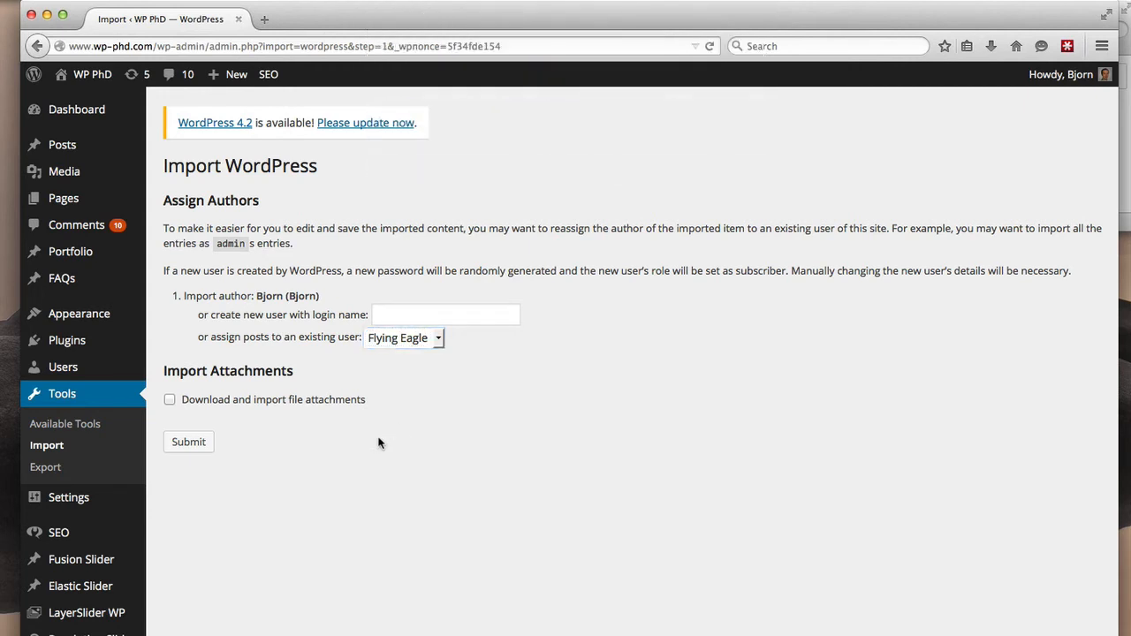
{"action": "mouse_move", "coordinate": [300, 440]}
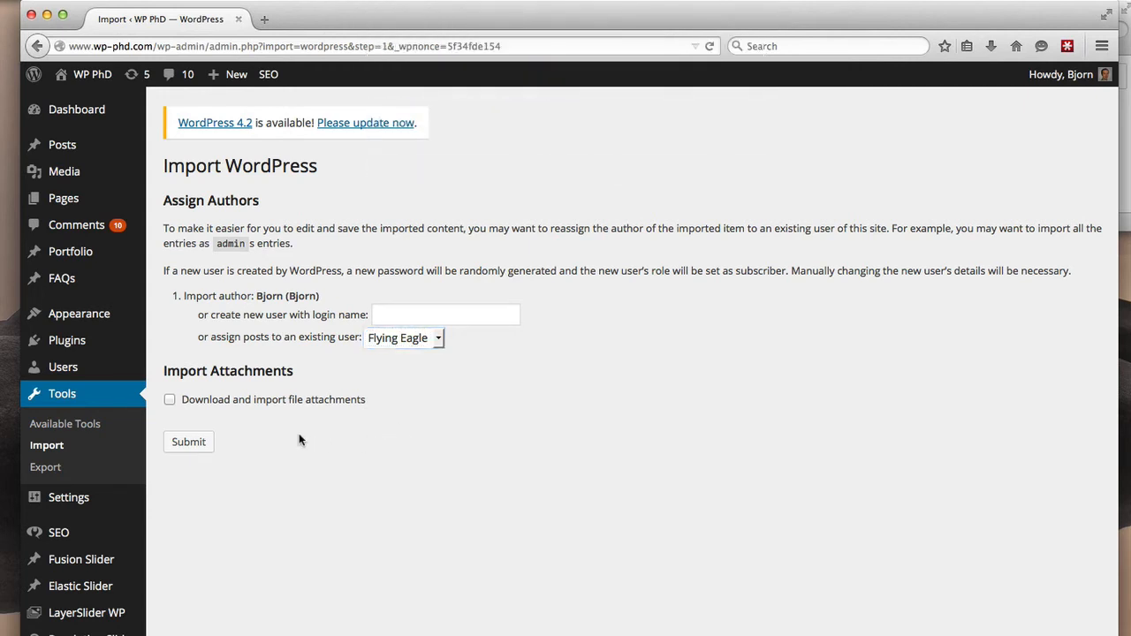
{"action": "mouse_move", "coordinate": [198, 424]}
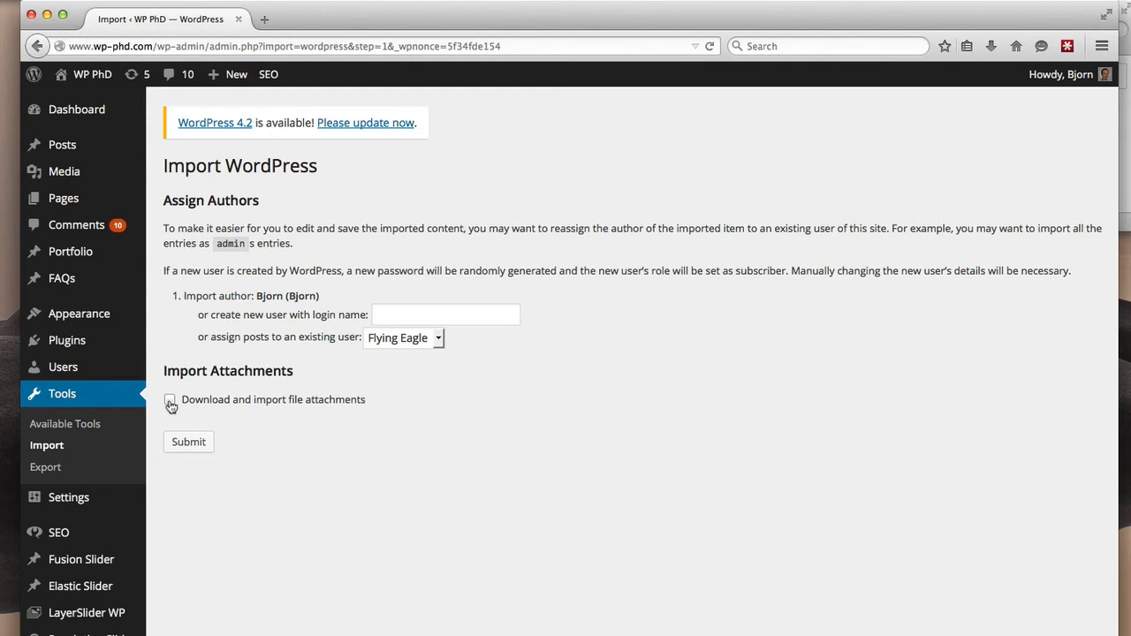
- Toggle 'Download and import file attachments' and leave it unchecked
{"action": "left_click", "coordinate": [170, 399]}
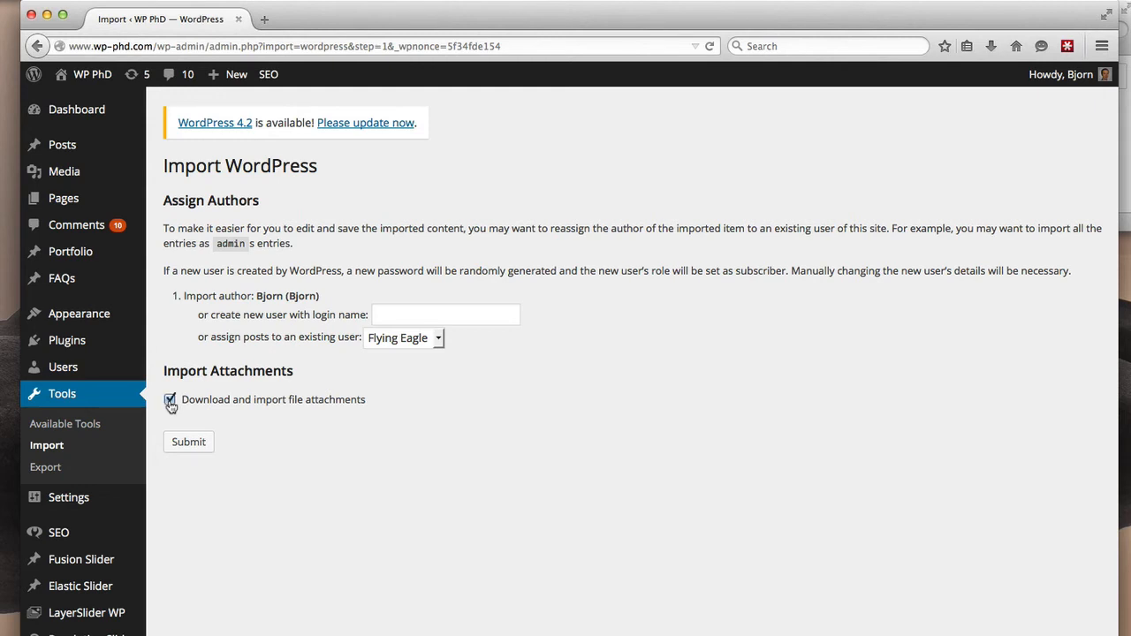
{"action": "left_click", "coordinate": [169, 399]}
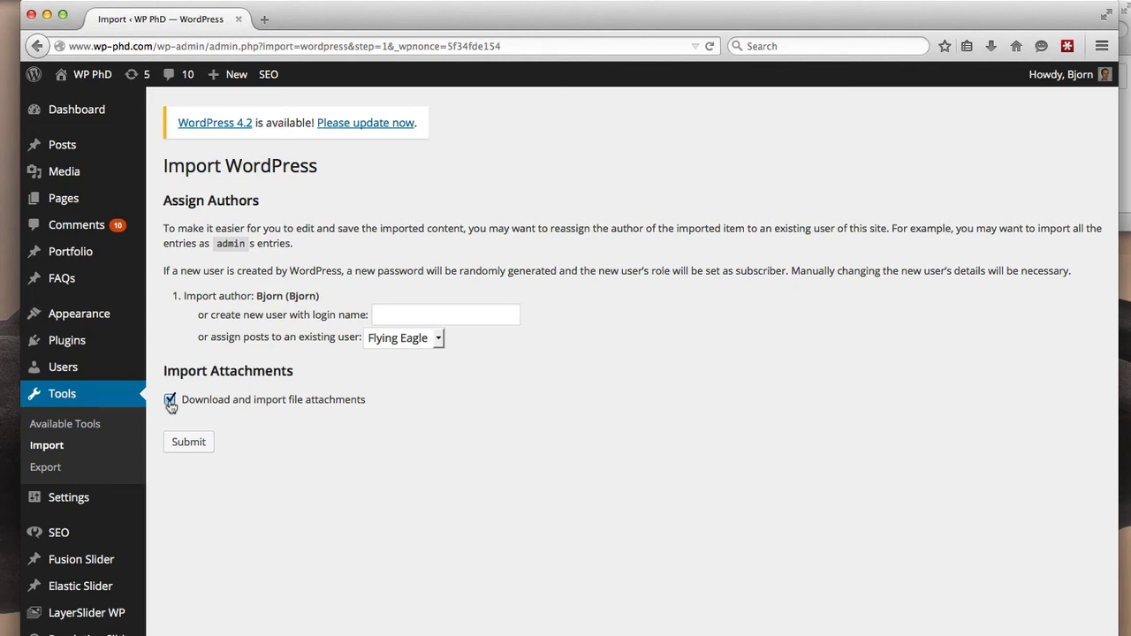
{"action": "left_click", "coordinate": [170, 400]}
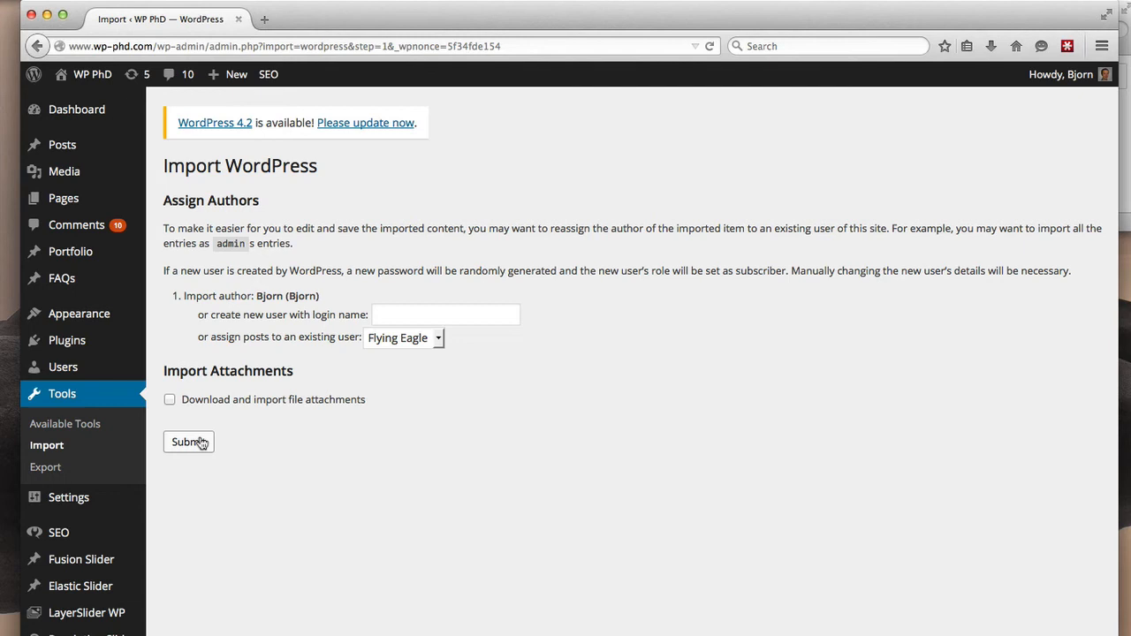
- Submit the import and let it run until the 'All done' message appears
{"action": "left_click", "coordinate": [188, 442]}
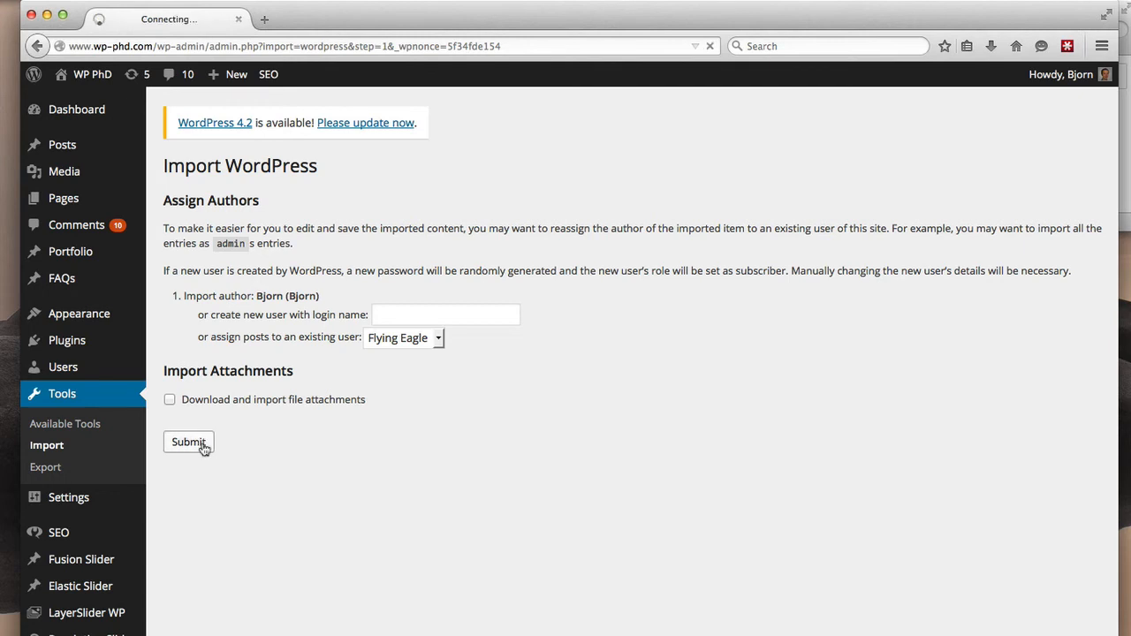
{"action": "left_click", "coordinate": [187, 442]}
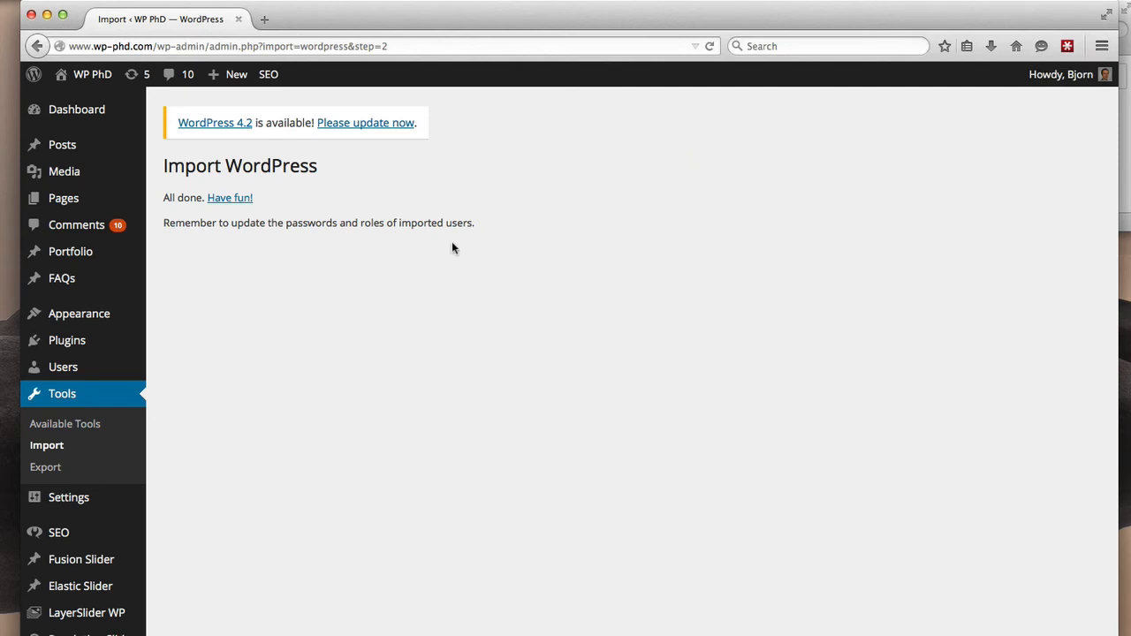
{"action": "mouse_move", "coordinate": [442, 258]}
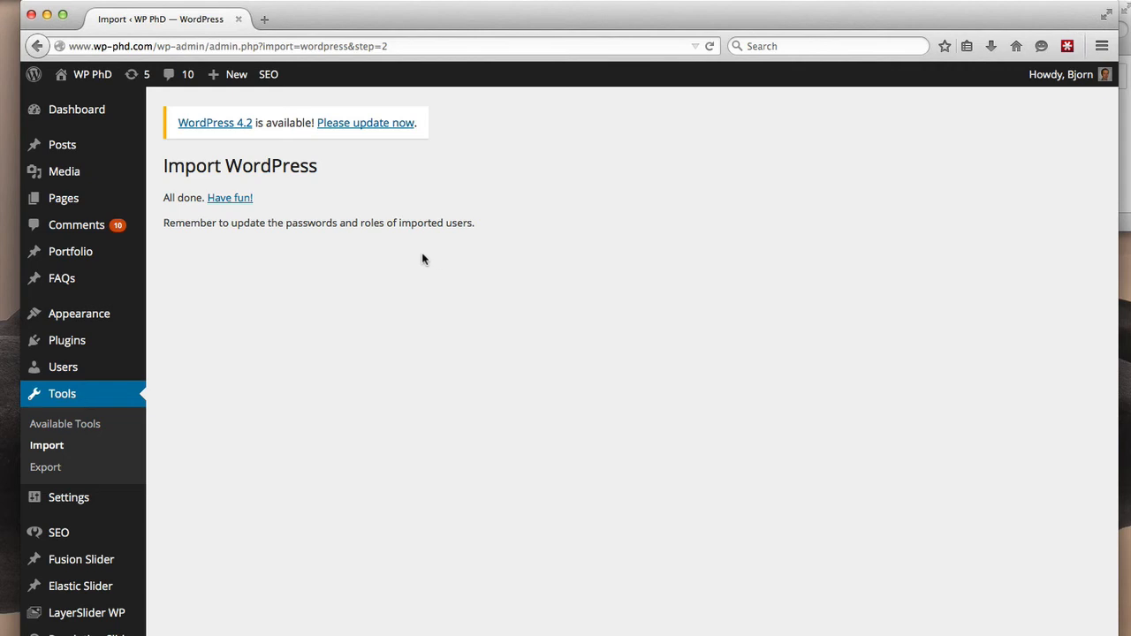
{"action": "mouse_move", "coordinate": [64, 198]}
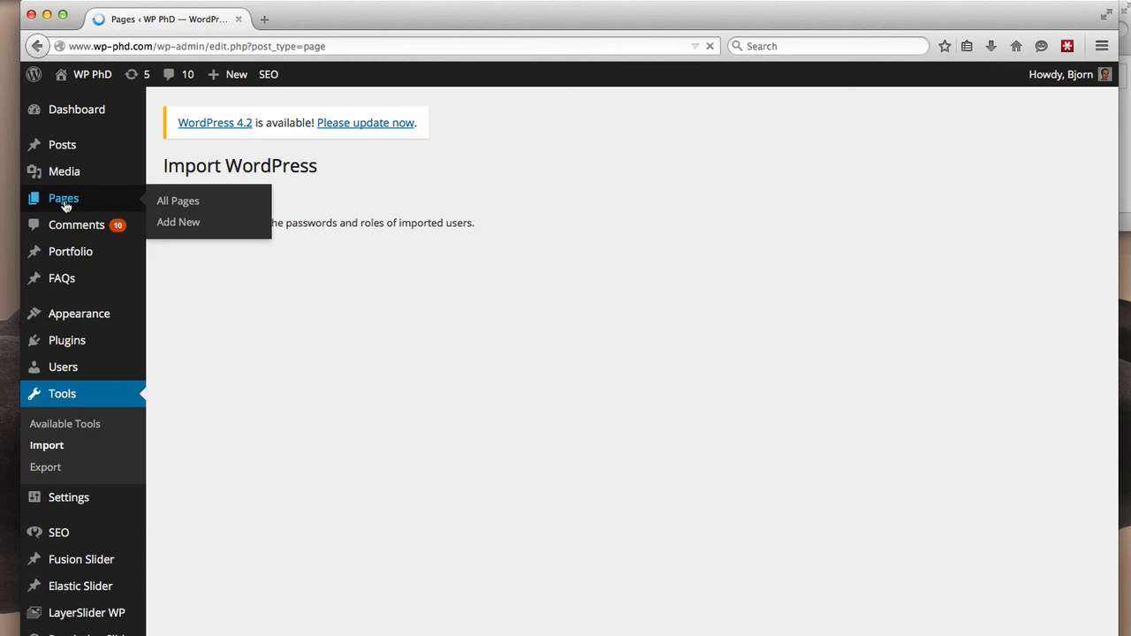
- Search All Pages for 'sample page import' to show the imported page authored by Flying Eagle
{"action": "left_click", "coordinate": [176, 202]}
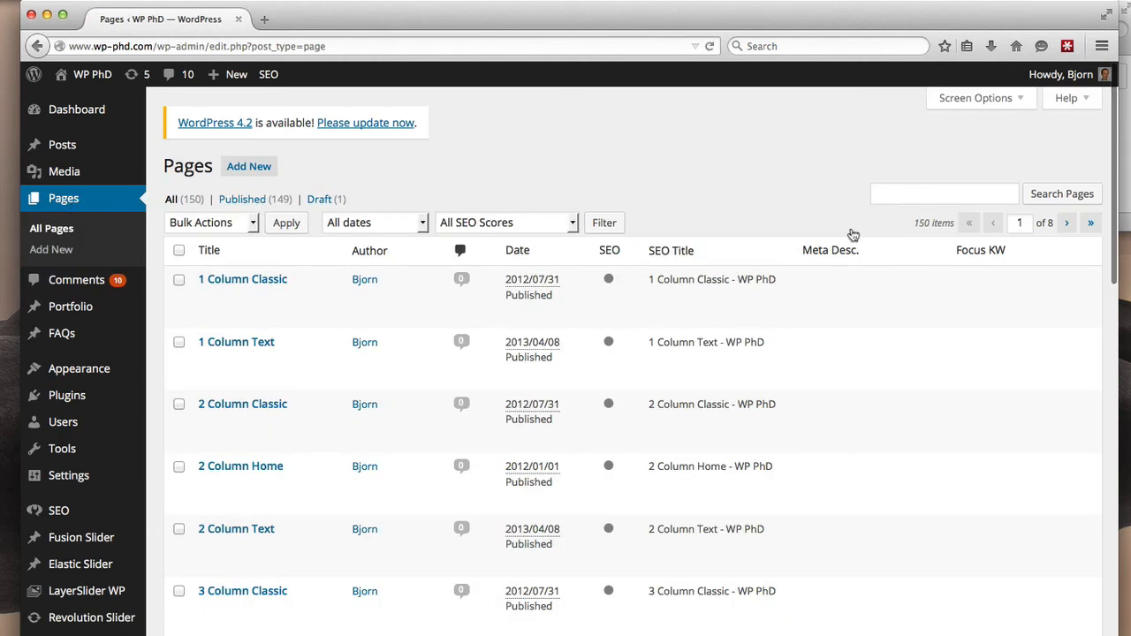
{"action": "mouse_move", "coordinate": [949, 223]}
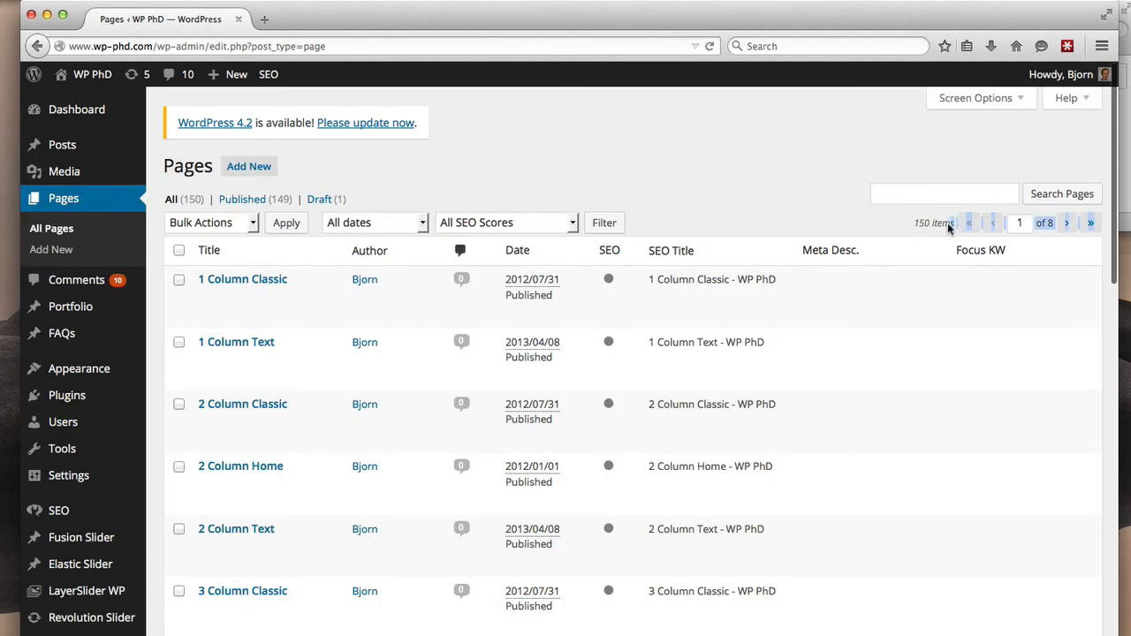
{"action": "left_click", "coordinate": [944, 193]}
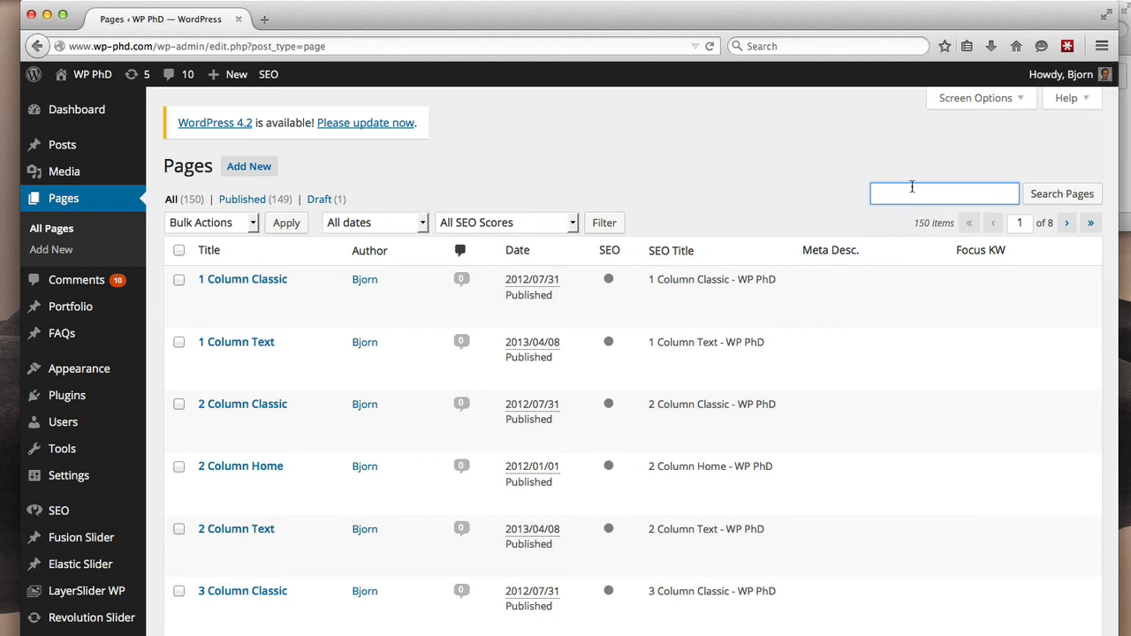
{"action": "type", "text": "sample page import"}
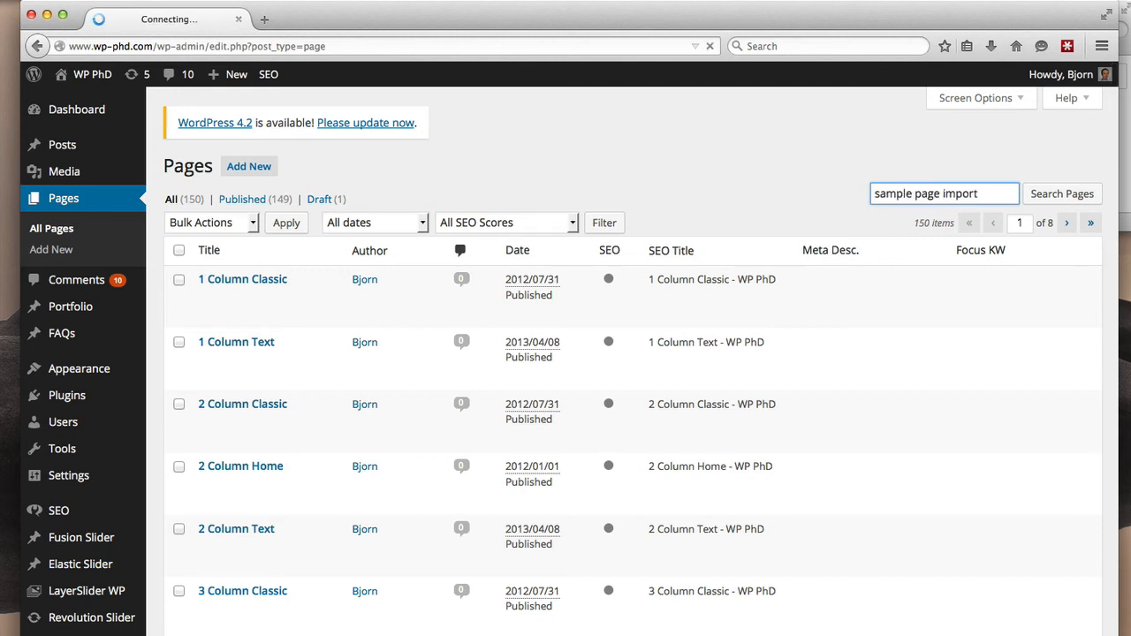
{"action": "left_click", "coordinate": [1062, 192]}
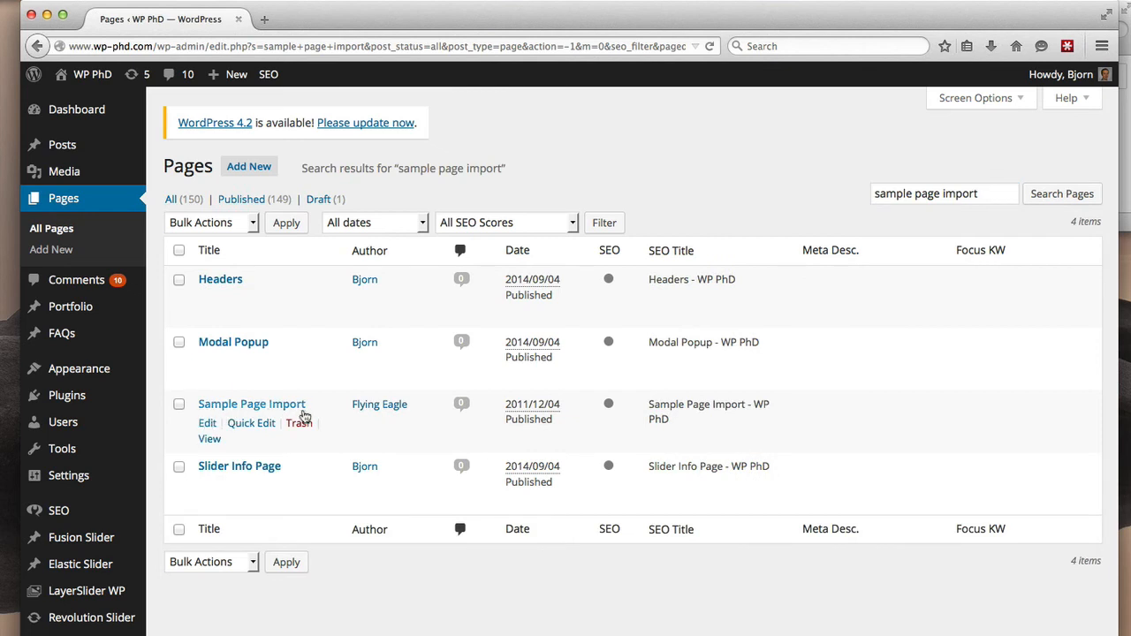
{"action": "mouse_move", "coordinate": [368, 408]}
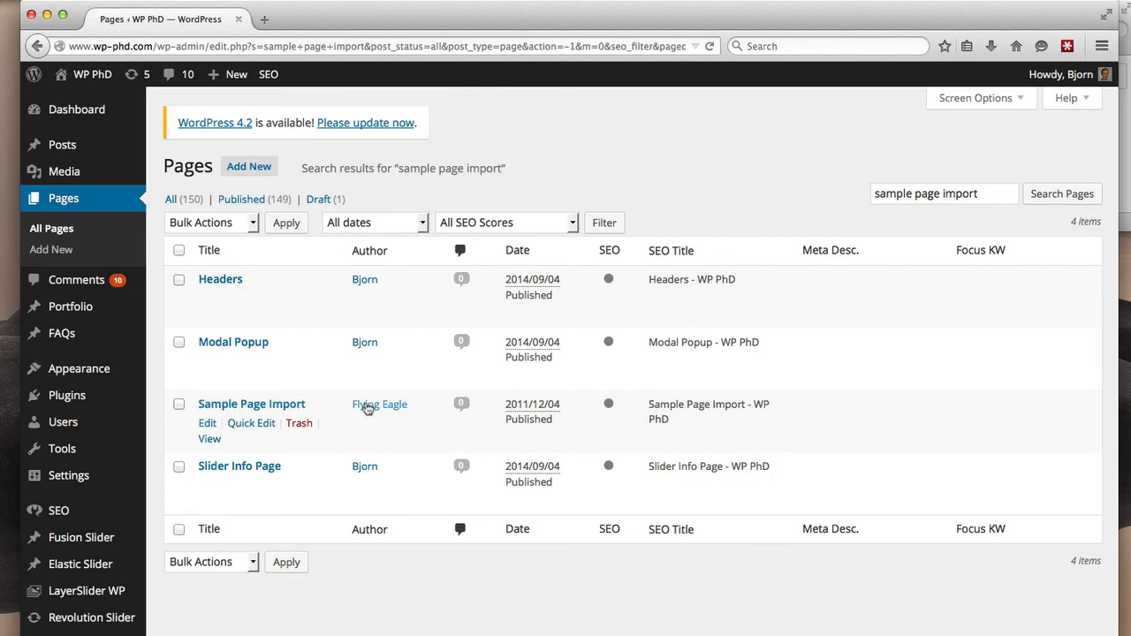